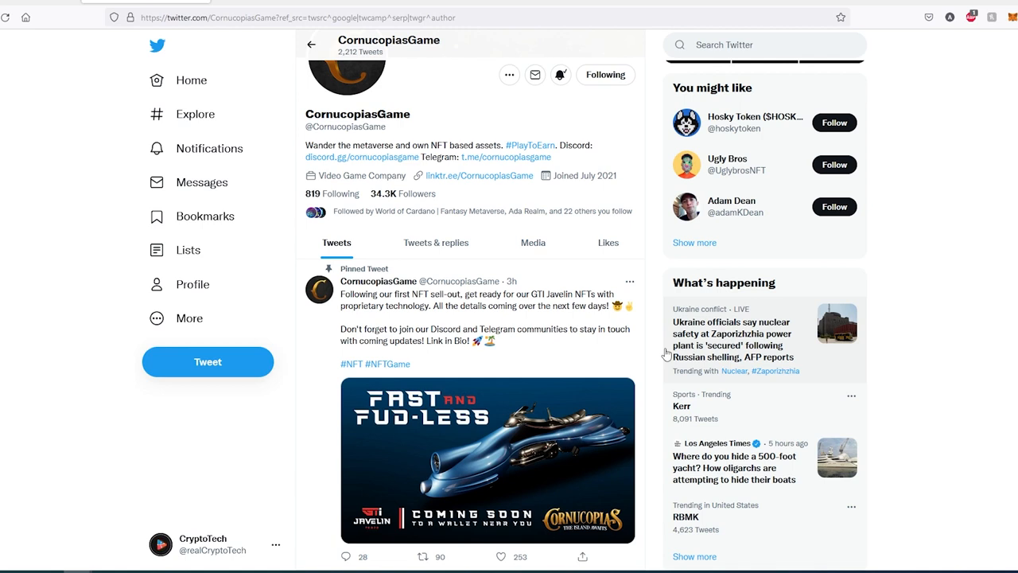
mouse_move(529, 305)
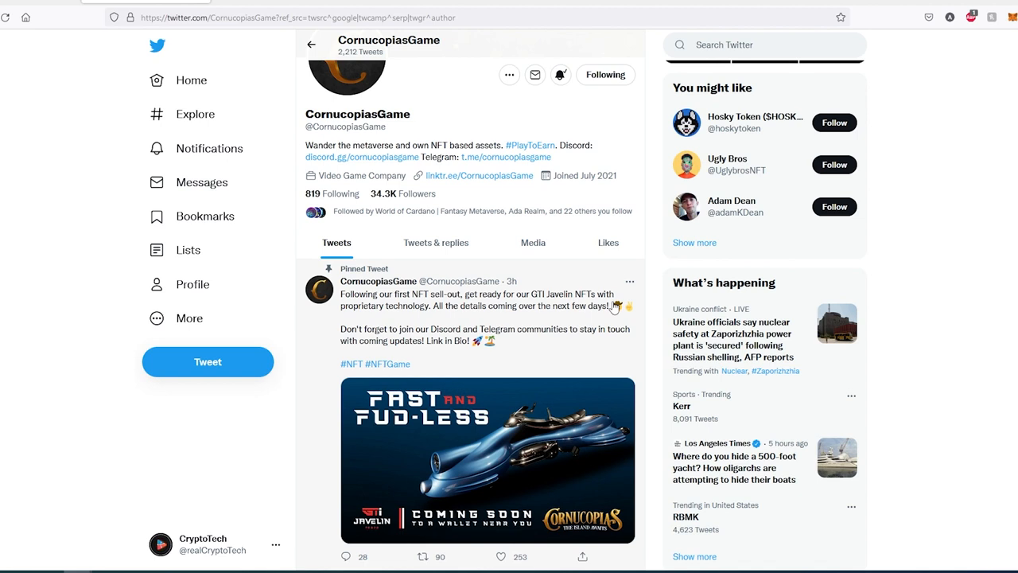
mouse_move(447, 327)
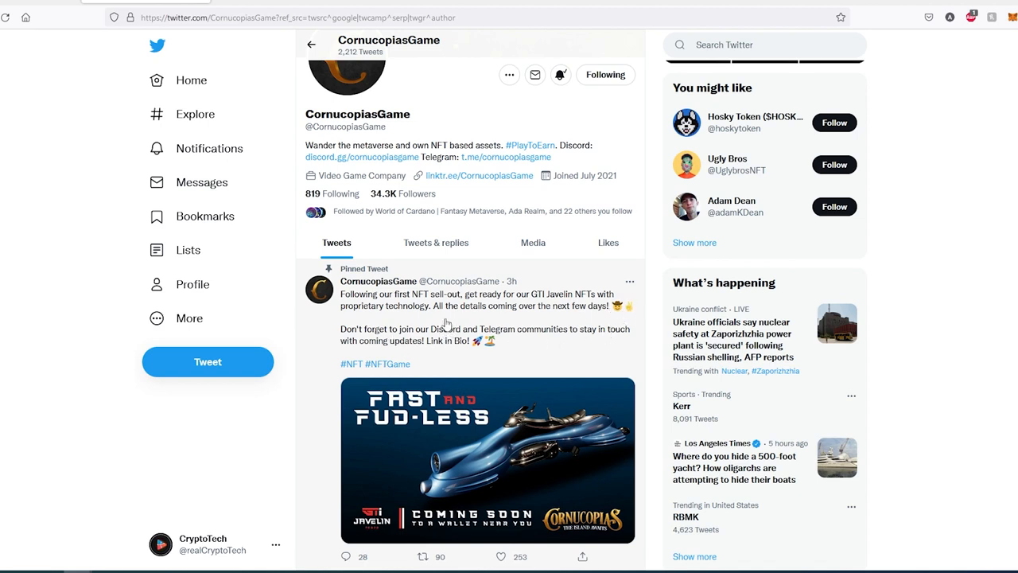
mouse_move(599, 319)
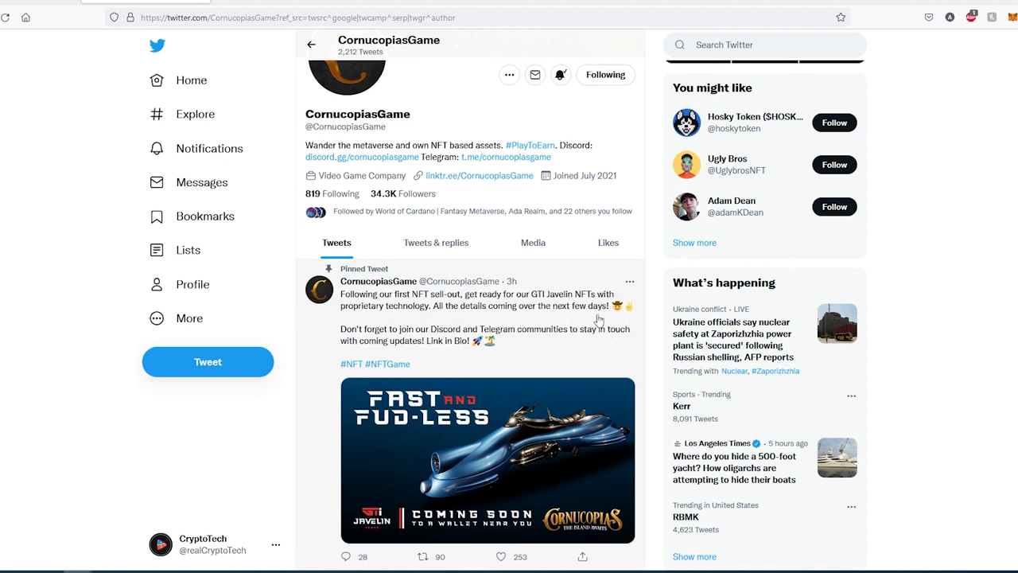
mouse_move(650, 330)
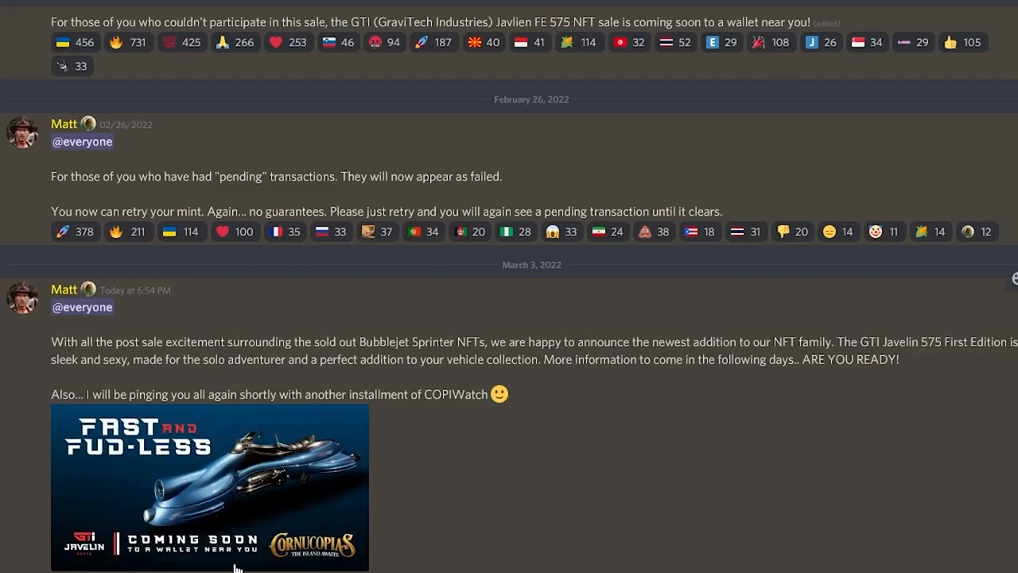
mouse_move(525, 458)
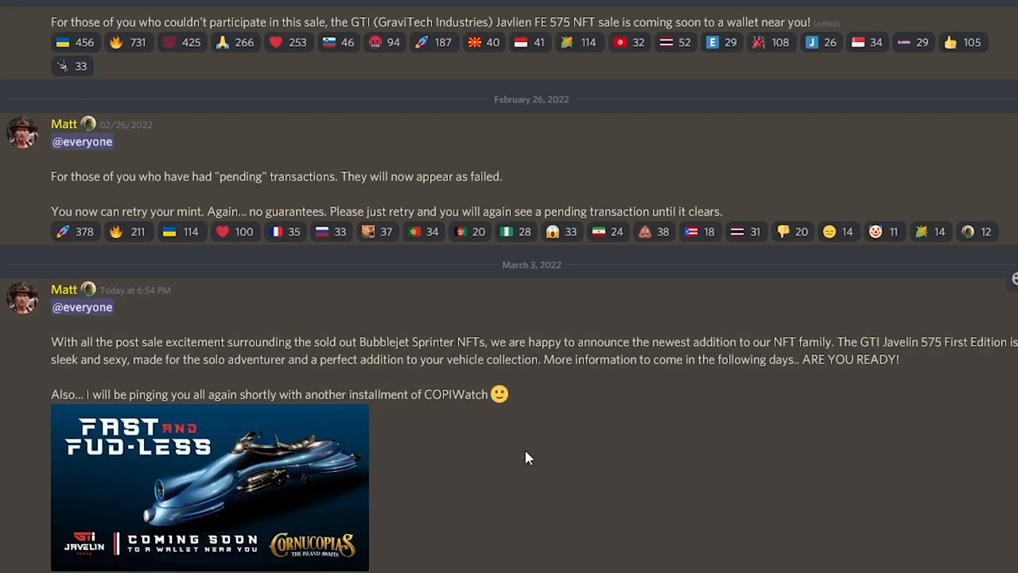
mouse_move(264, 380)
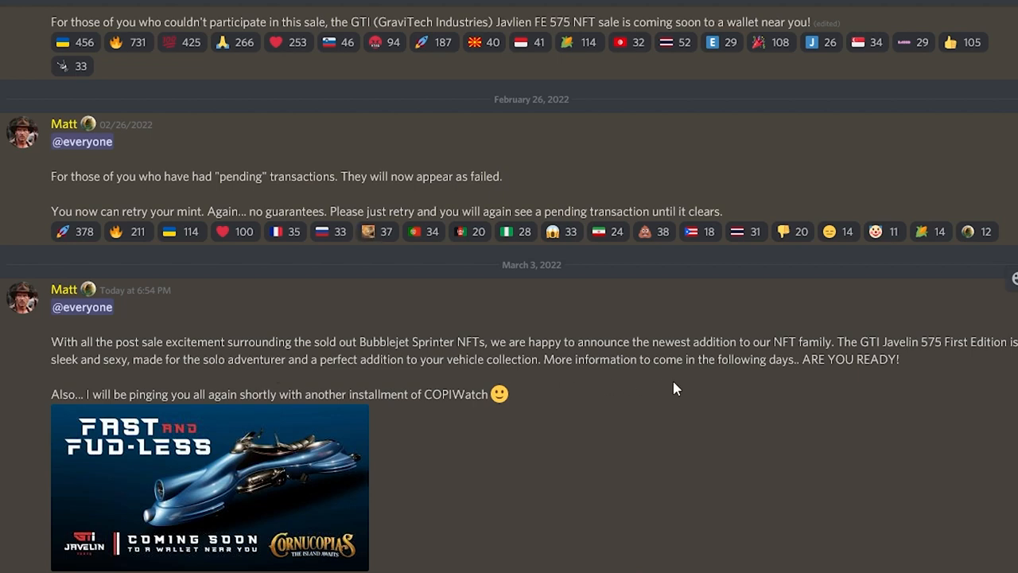
mouse_move(715, 395)
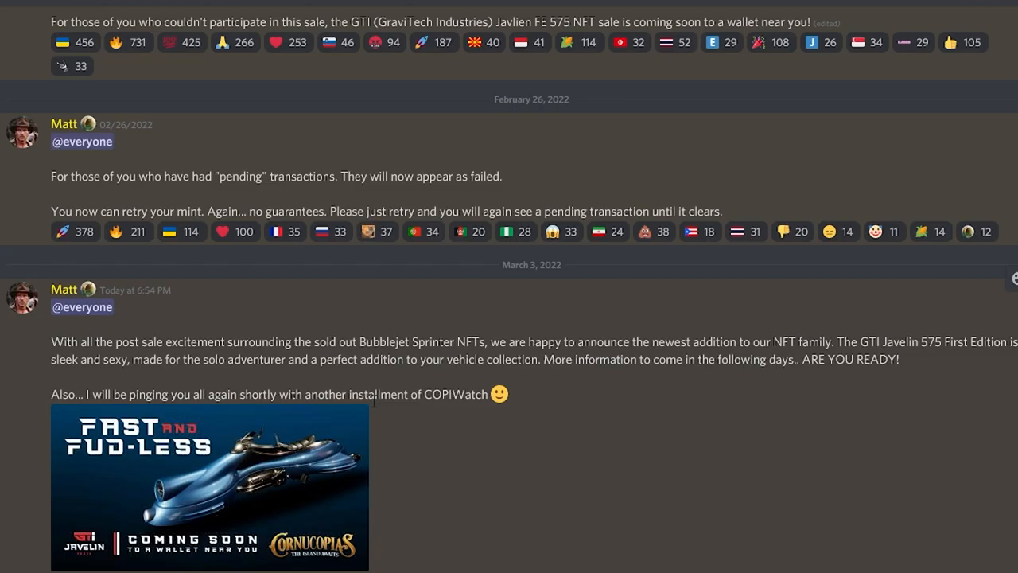
left_click(210, 486)
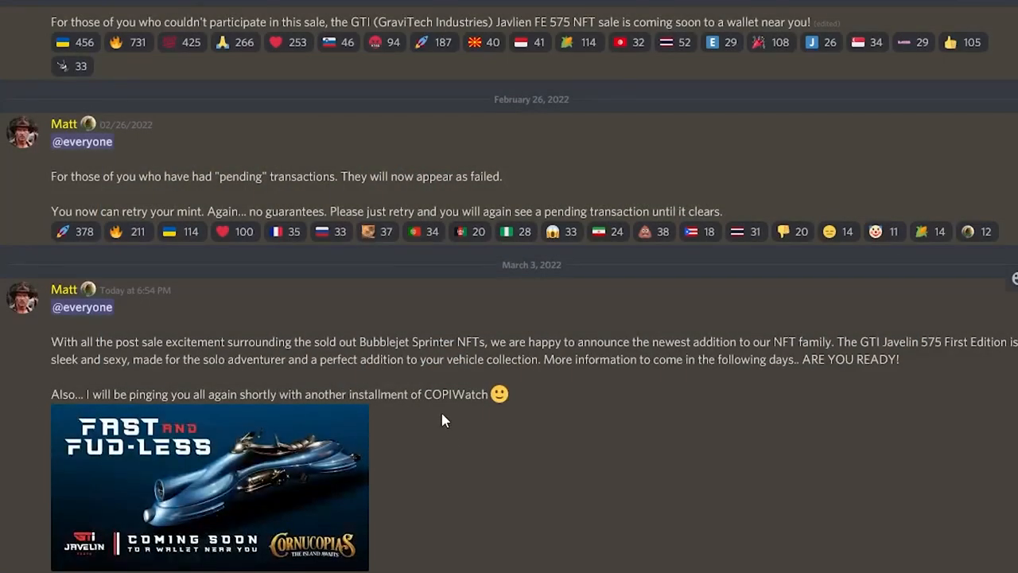
mouse_move(470, 425)
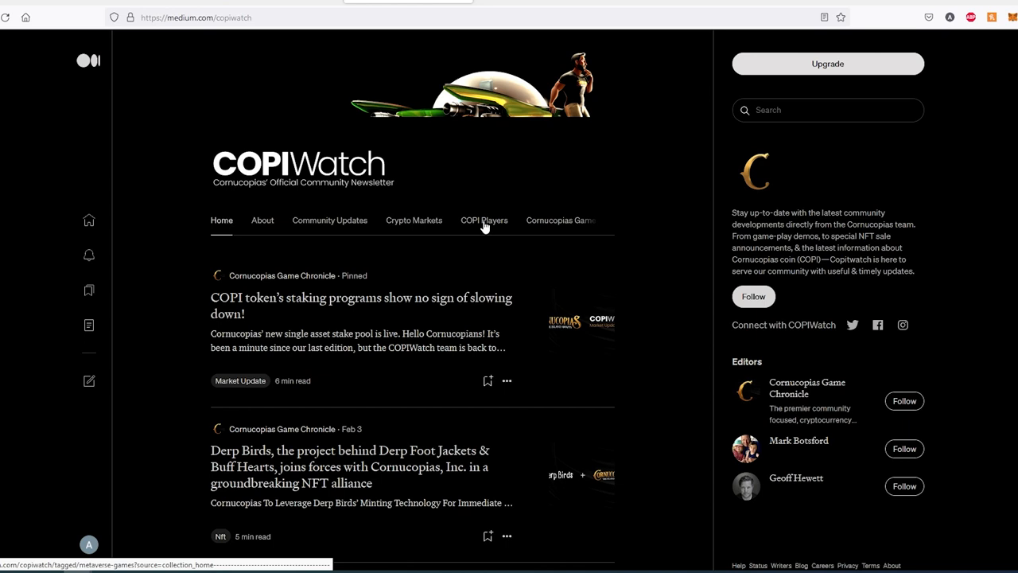
mouse_move(482, 244)
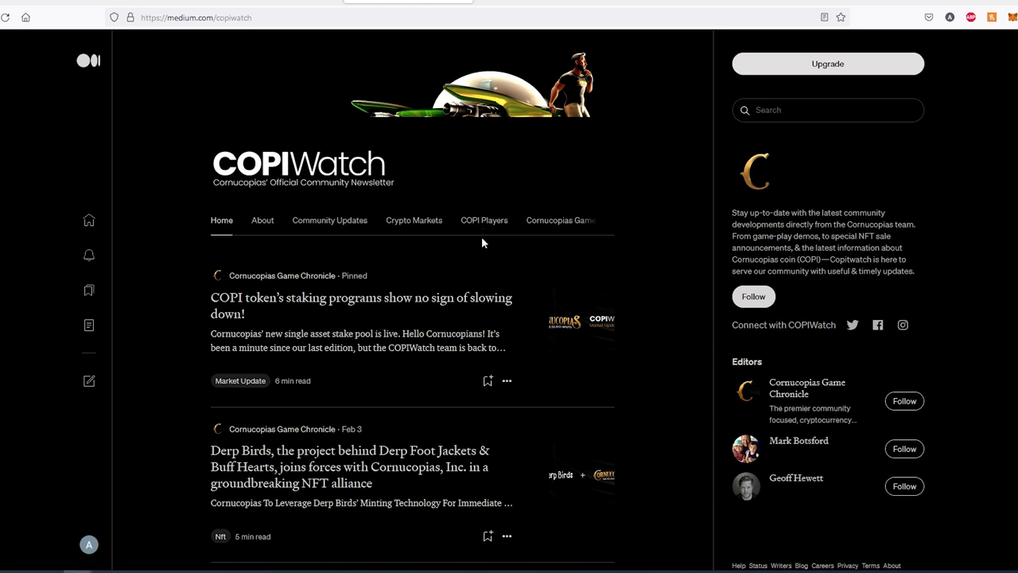